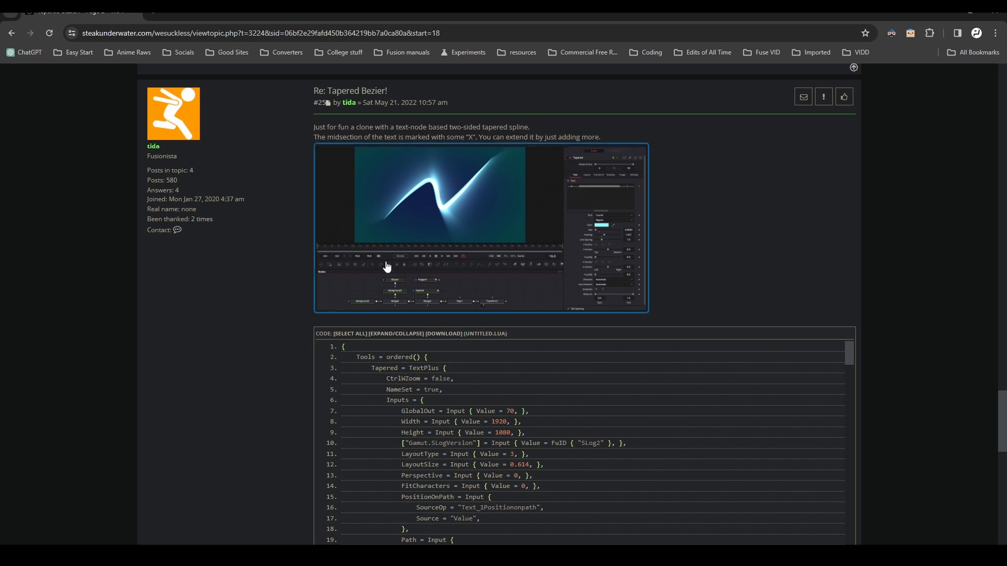
mouse_move(443, 239)
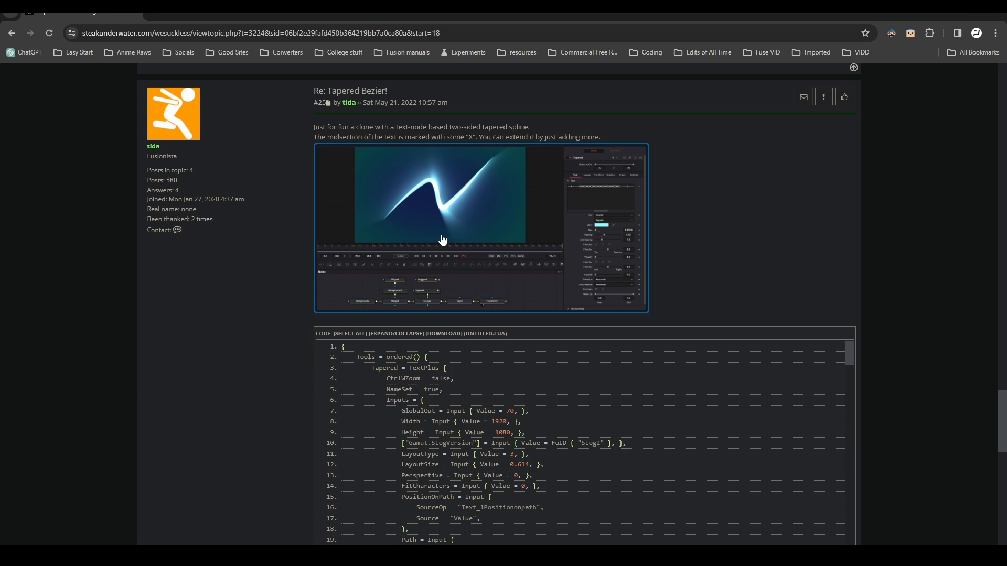
Choose Creato Display as the Tapered text's font from the Inspector font list
scroll("down", 3)
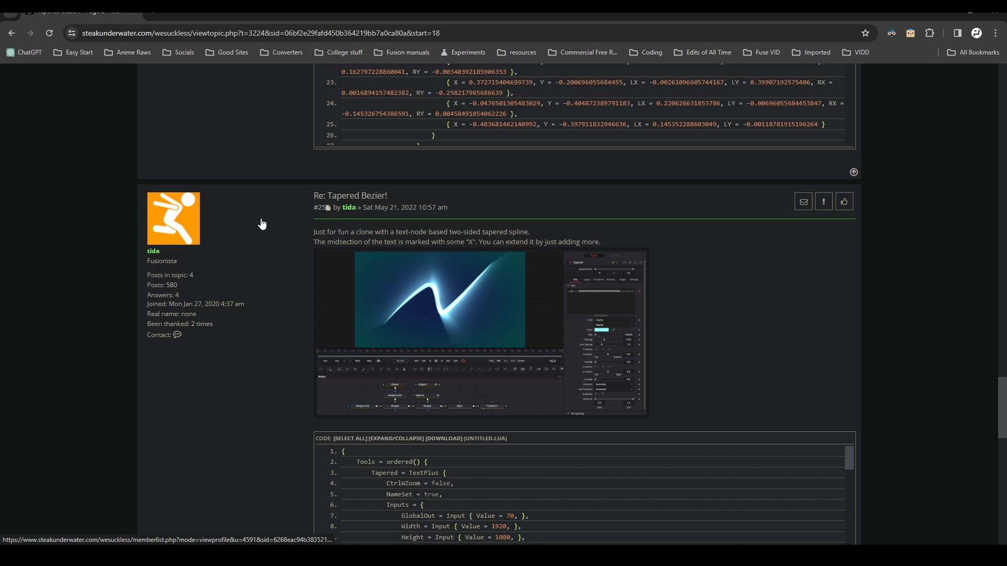
scroll("down", 3)
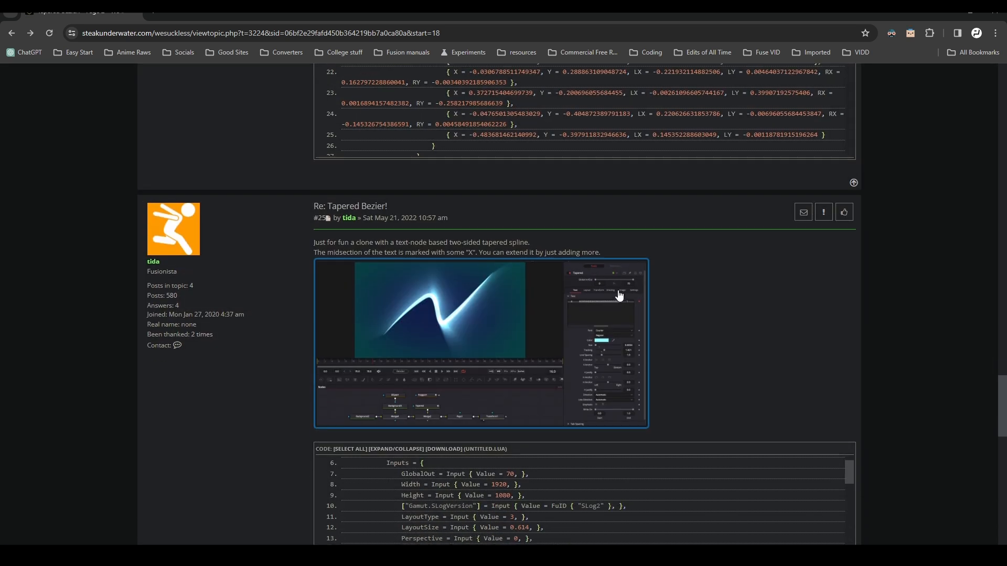
scroll("down", 3)
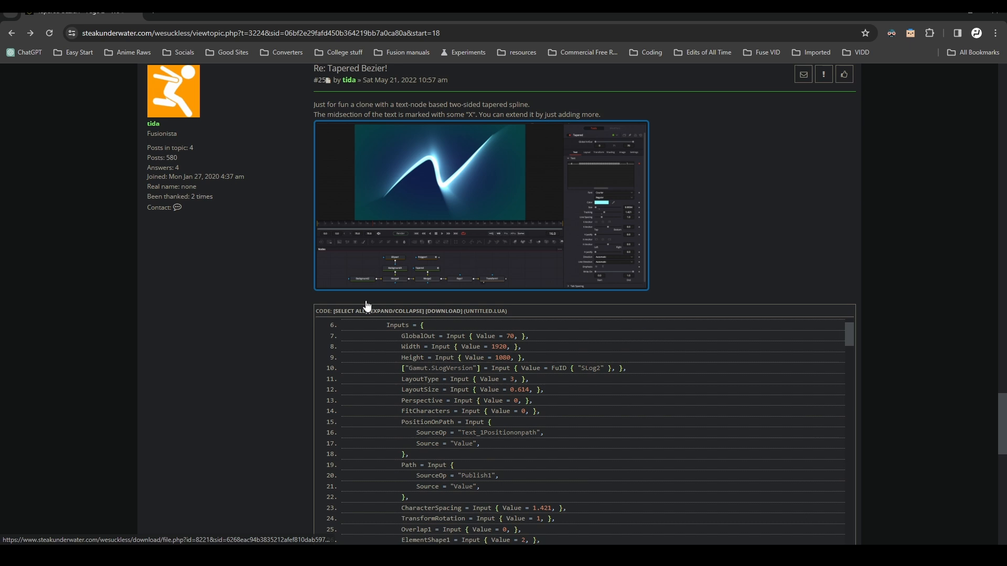
scroll("down", 3)
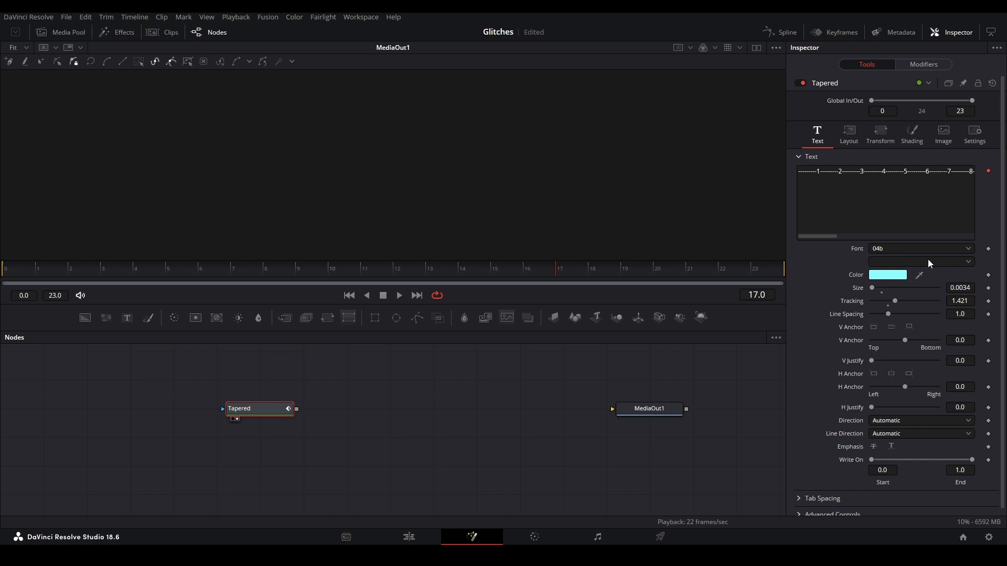
left_click(921, 249)
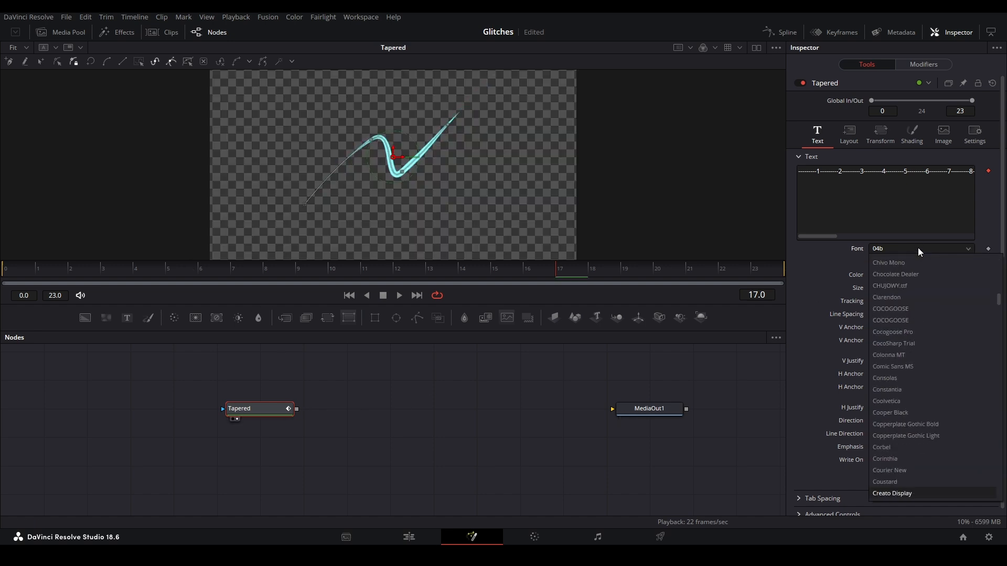
left_click(892, 493)
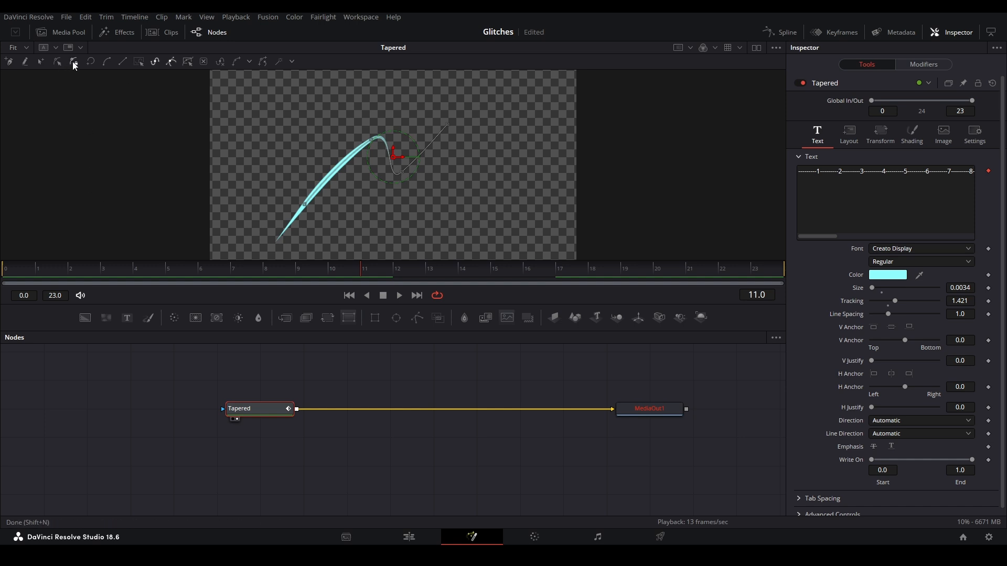
mouse_move(57, 62)
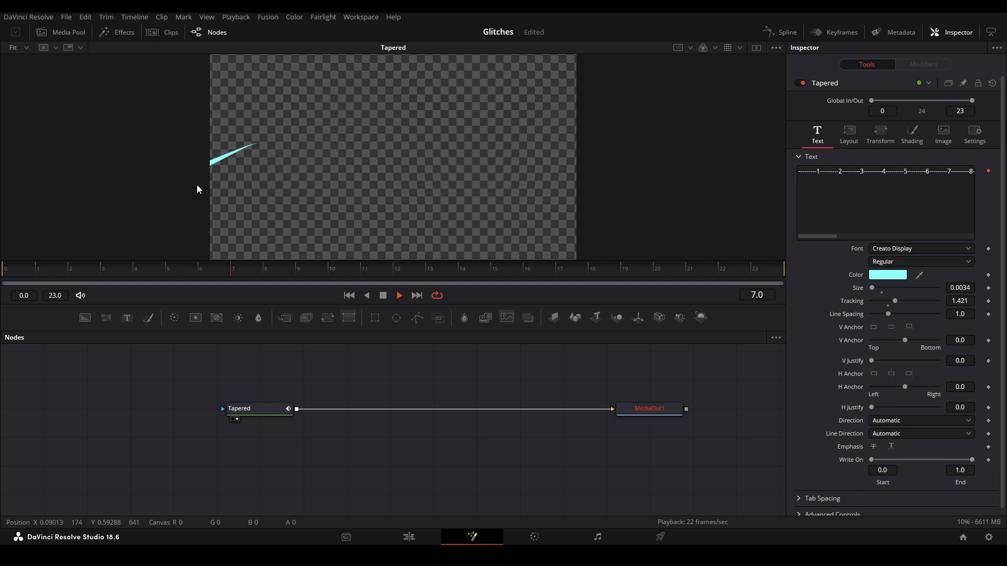
Select the MediaOut1 node so the Tapered output feeds it for playback
left_click(649, 408)
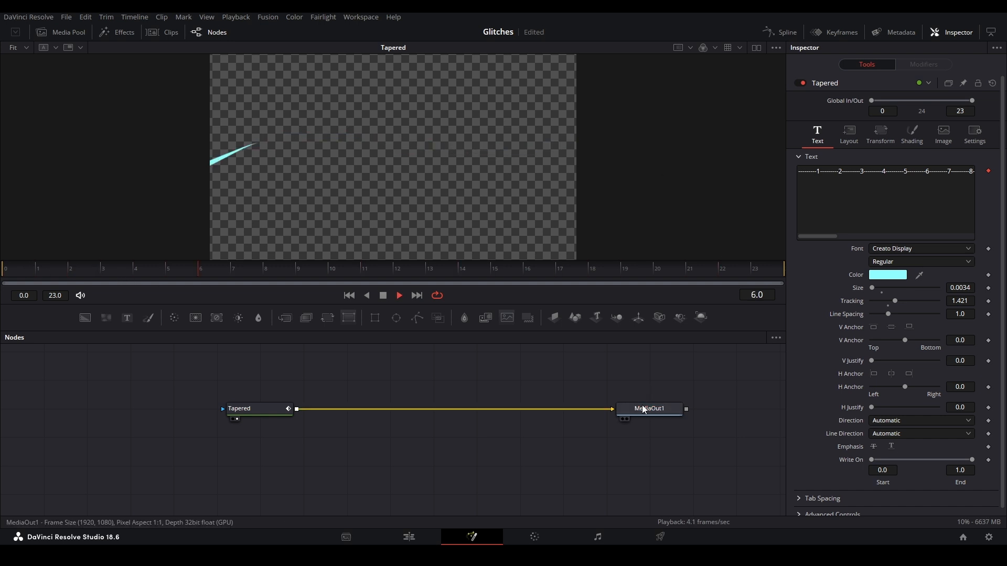
Set Position on Path to -0.051 in Layout and keyframe that starting position
left_click(848, 132)
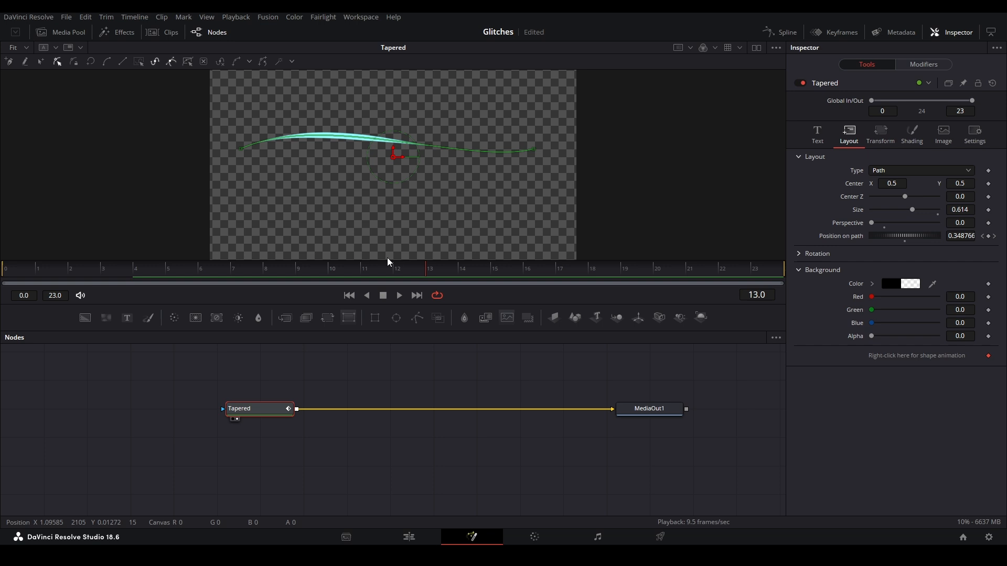
left_click_drag(922, 236, 874, 236)
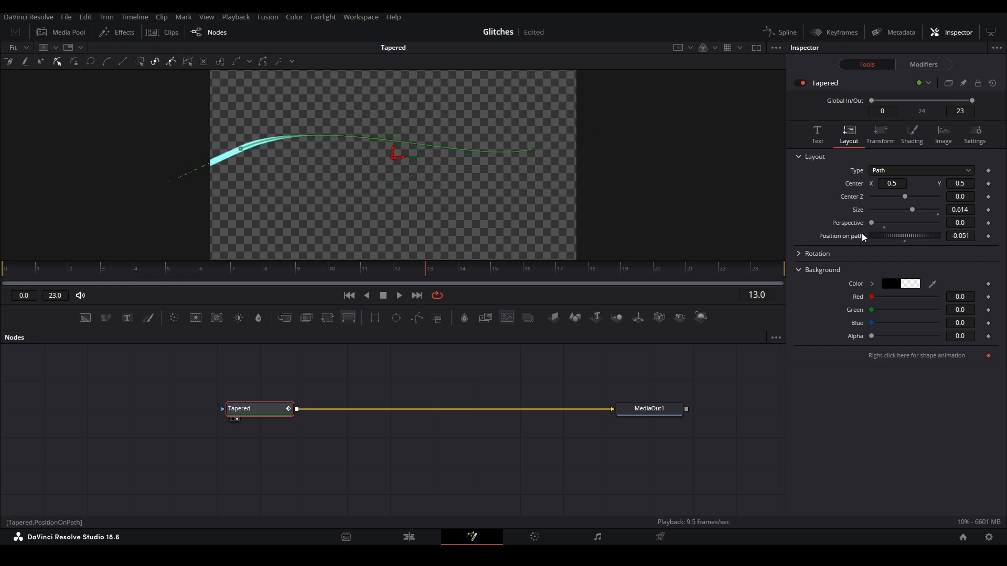
left_click(817, 132)
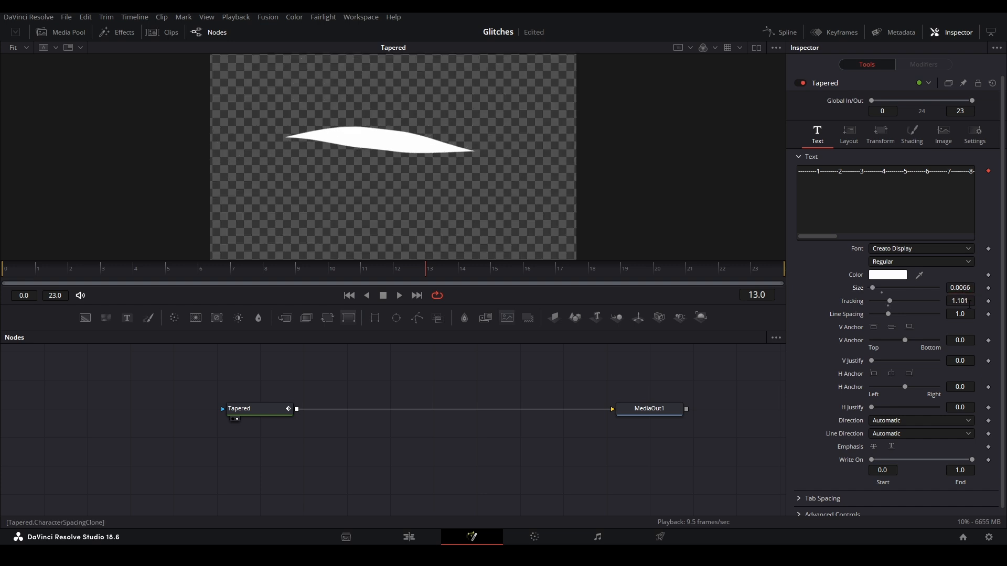
Thin the white stroke, keyframe Position on Path -0.235 at frame 23, and play the animation
left_click_drag(891, 301, 894, 301)
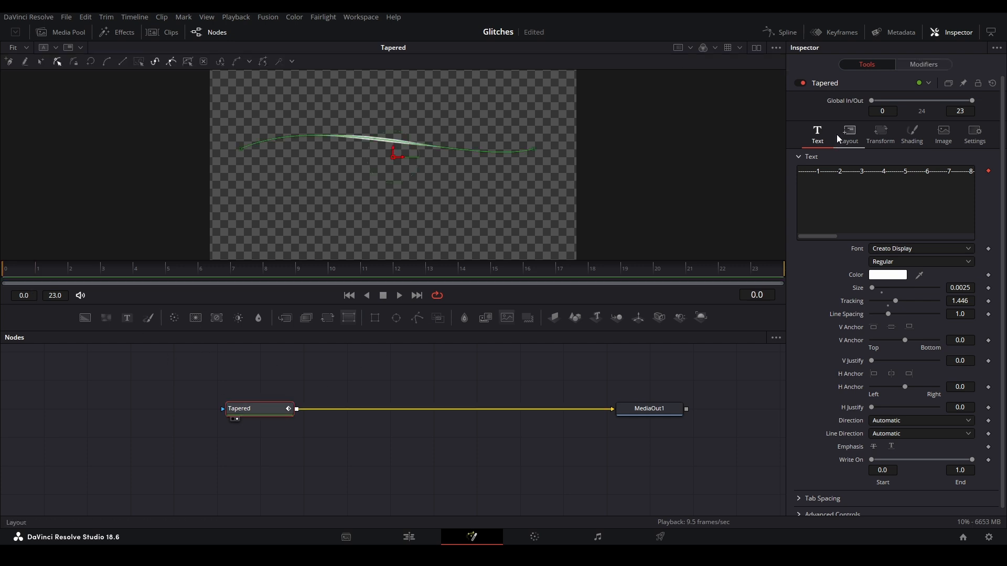
left_click(849, 135)
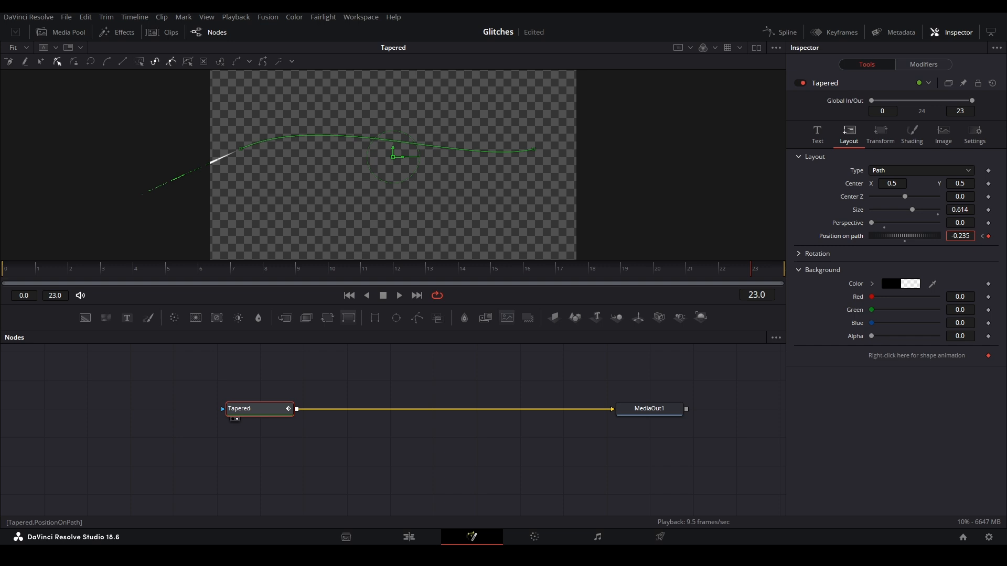
left_click(399, 296)
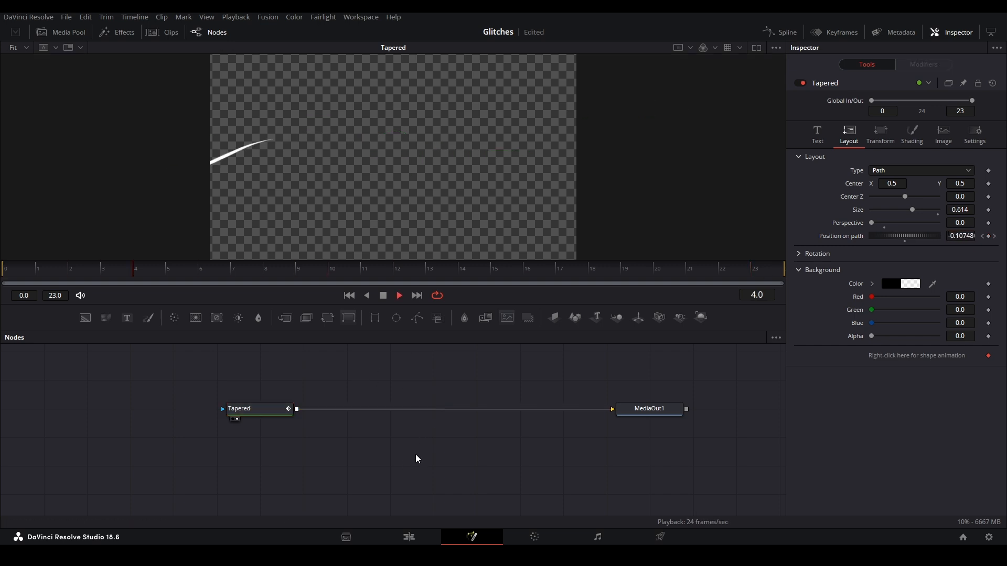